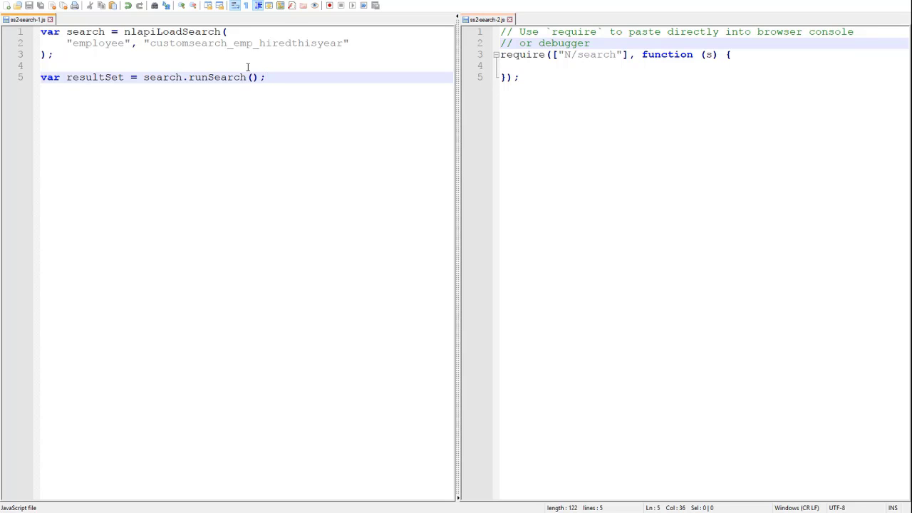
- Write var search = s.load({ id: "customsearch_emp_hiredthisyear" }) and var resultSet = search.run() in the 2.0 file
type("var search = s.load({")
type("var resultSet =")
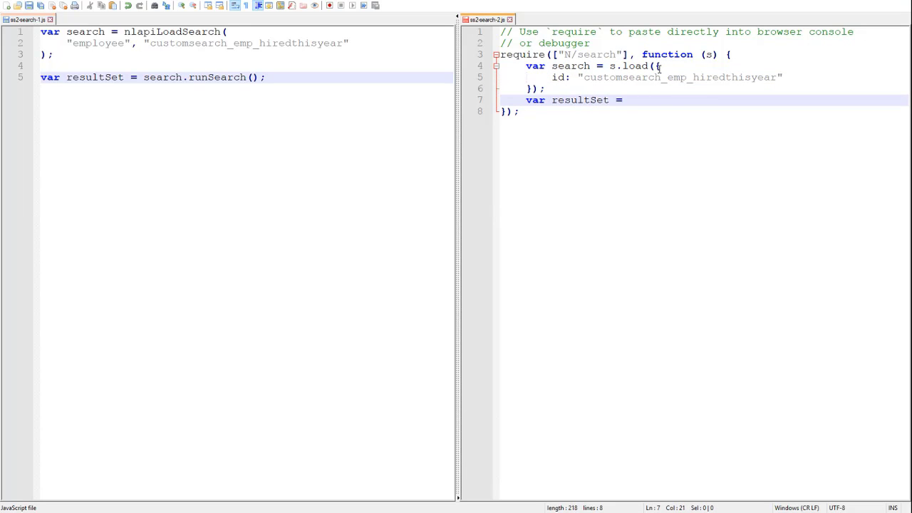
type("search.run();")
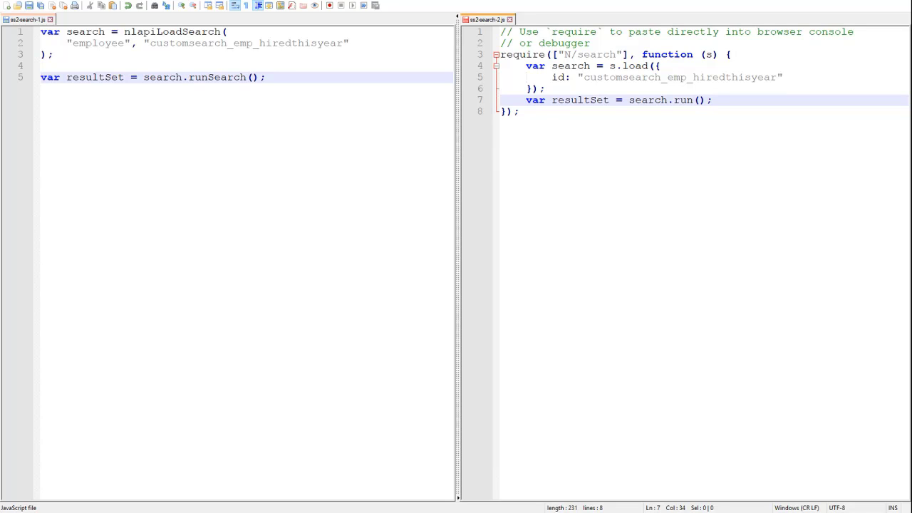
double_click(522, 54)
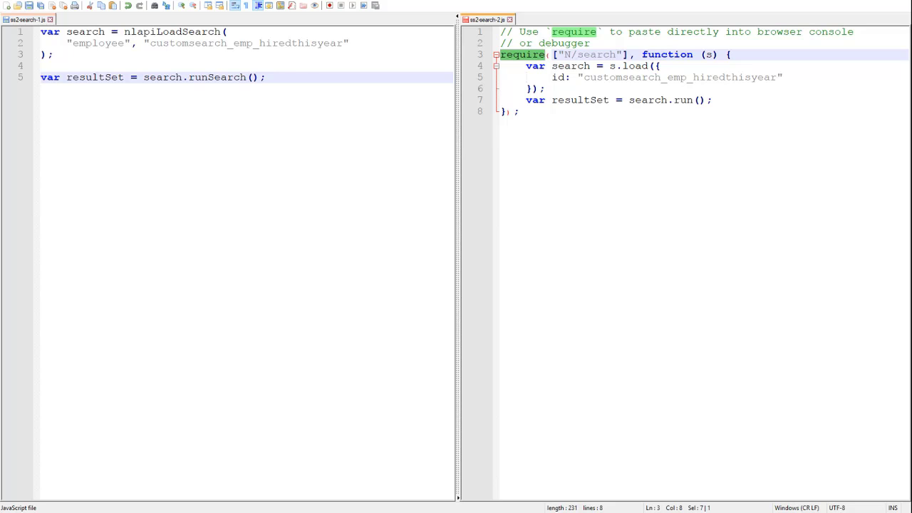
- Iterate the 2.0 resultSet with each(printEmployeeName), logging result.getValue({ name: "firstname" })
type("resultSet.forEachResu")
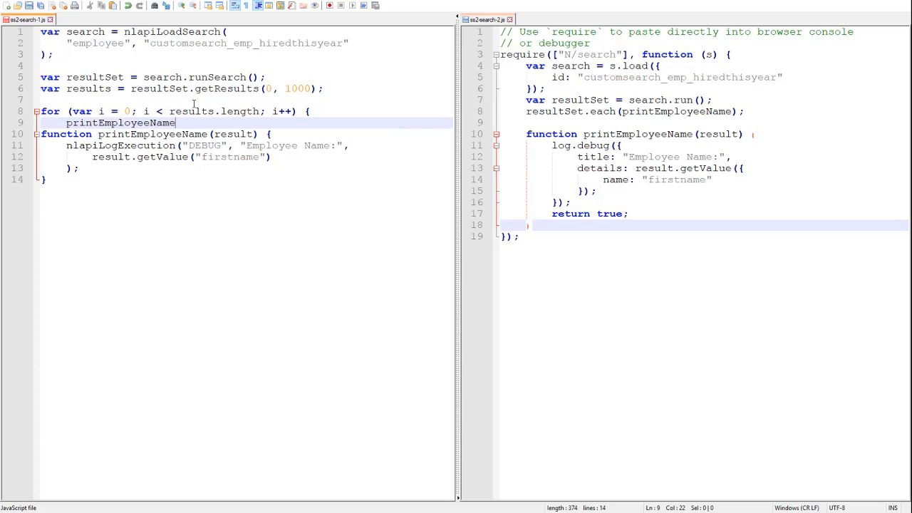
- Have the 1.0 for loop call printEmployeeName(results[i]) for results 0 to 1000
type("(results[i]);")
type("}")
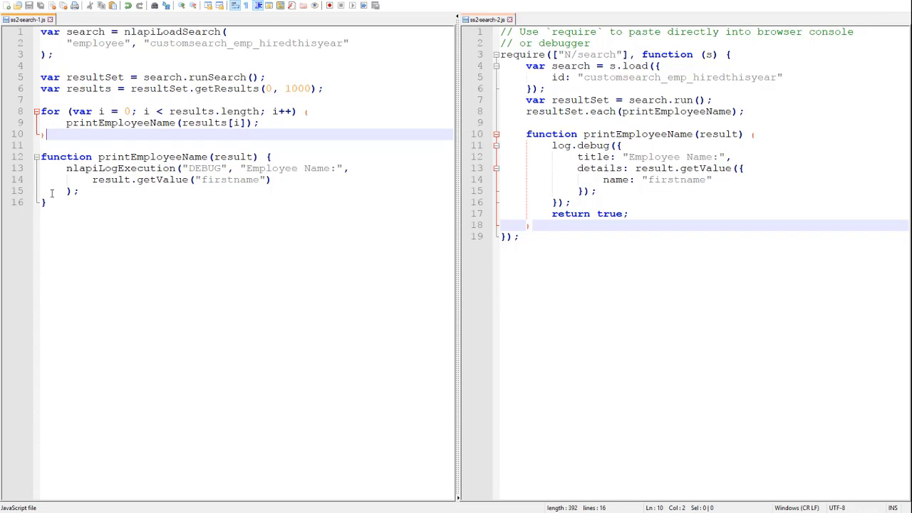
mouse_move(30, 172)
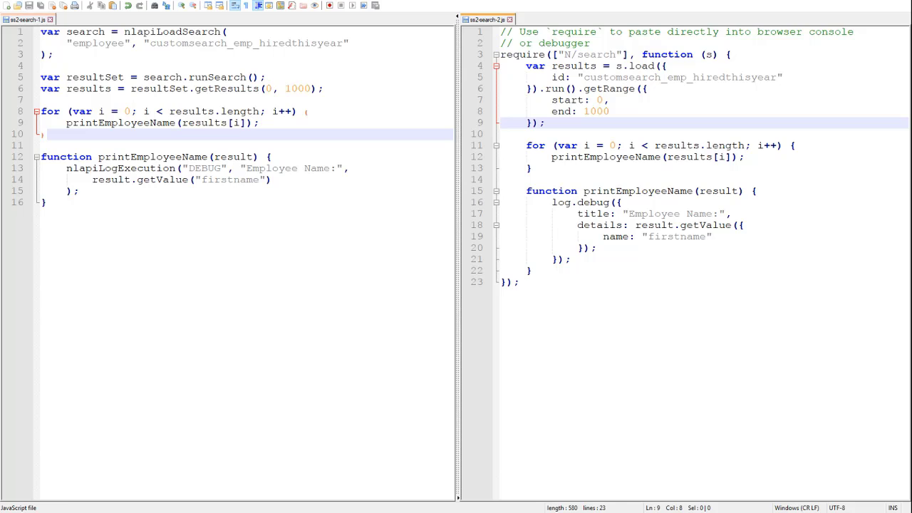
- Highlight the load call in the chained s.load().run().getRange({ start: 0, end: 1000 }) statement
double_click(641, 65)
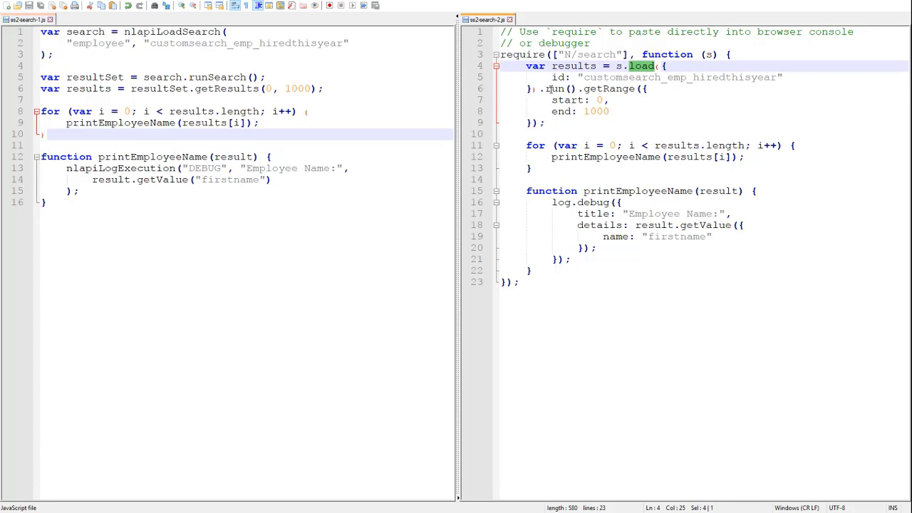